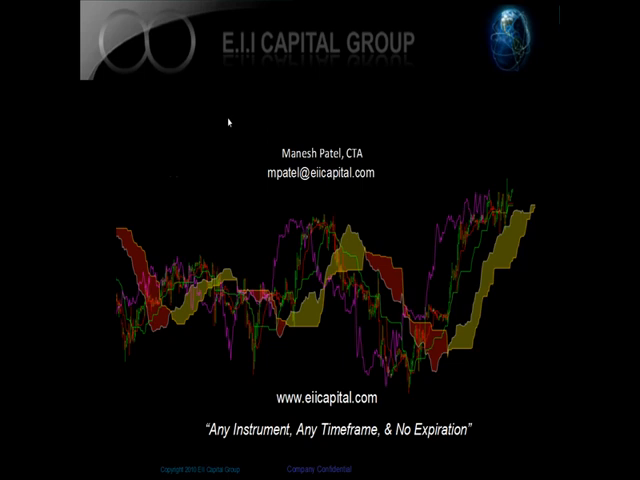
Leave the E.I. Capital Group title slide to reach the thinkorswim chart.
key(Escape)
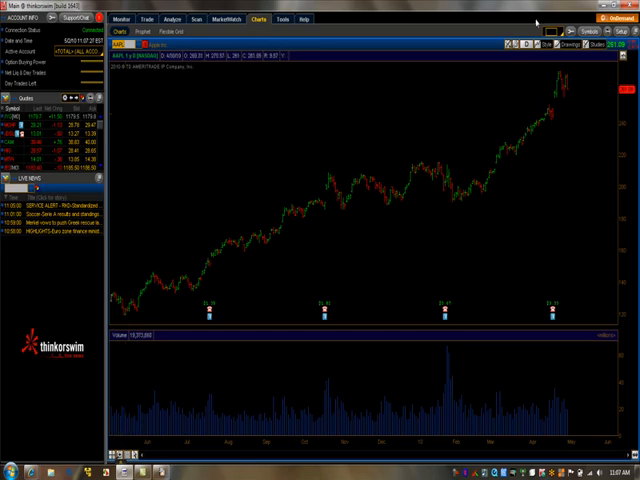
mouse_move(528, 44)
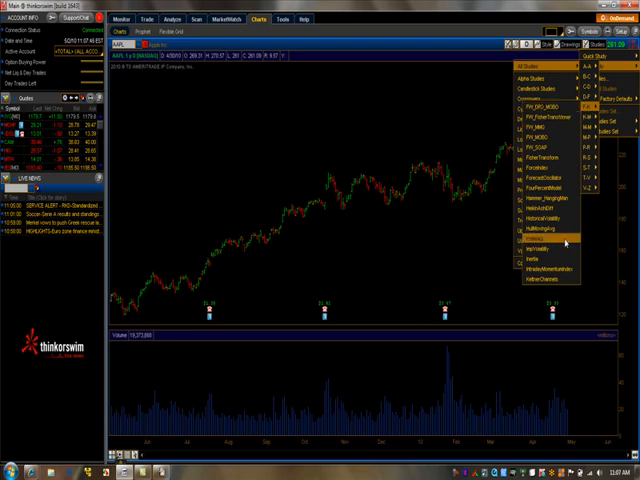
Add the Ichimoku study from Quick Studies to the daily chart.
click(528, 236)
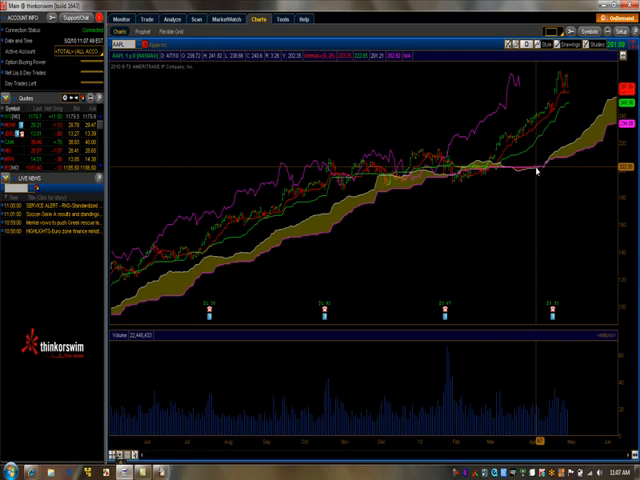
mouse_move(536, 170)
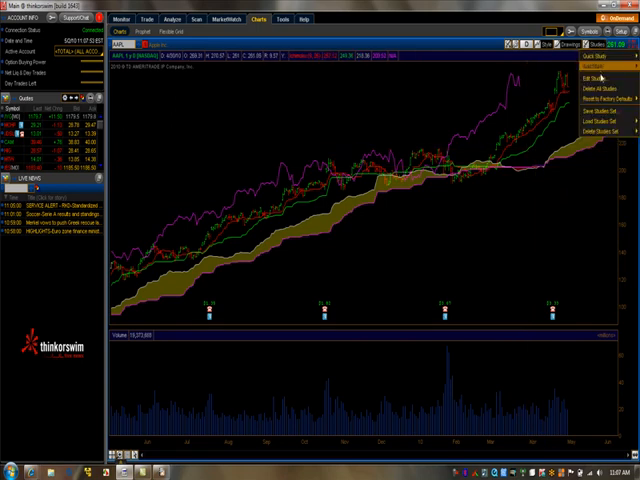
Edit the Ichimoku study's input parameters in Edit Studies and apply them.
click(576, 76)
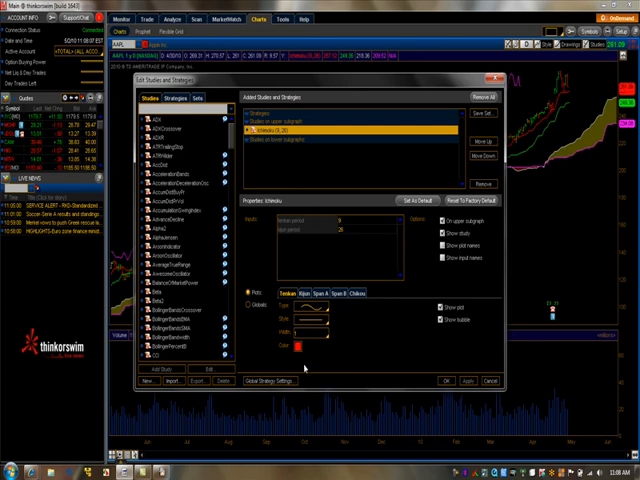
mouse_move(310, 234)
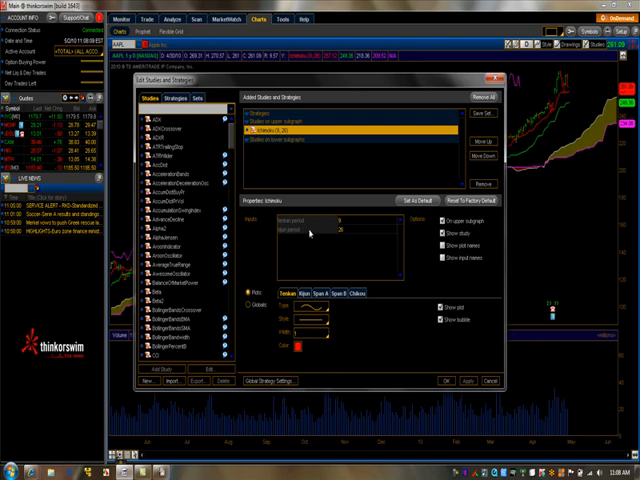
mouse_move(312, 236)
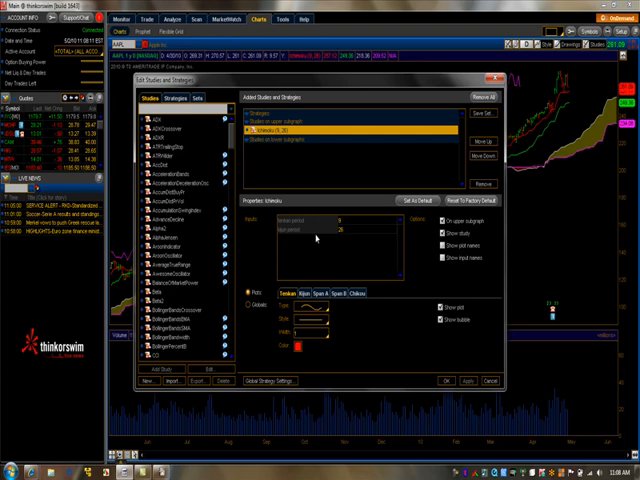
mouse_move(288, 300)
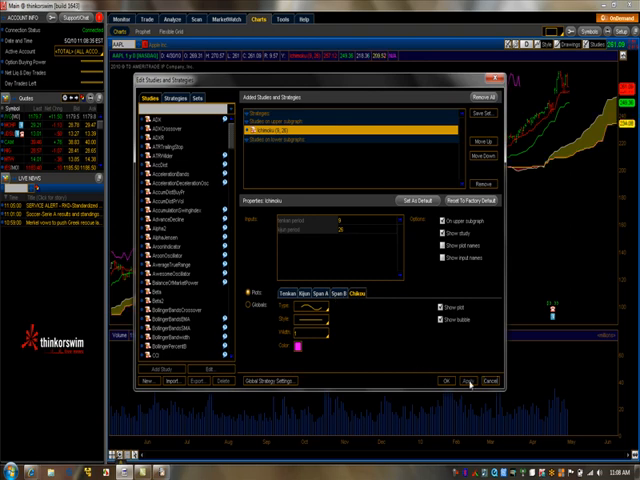
click(440, 382)
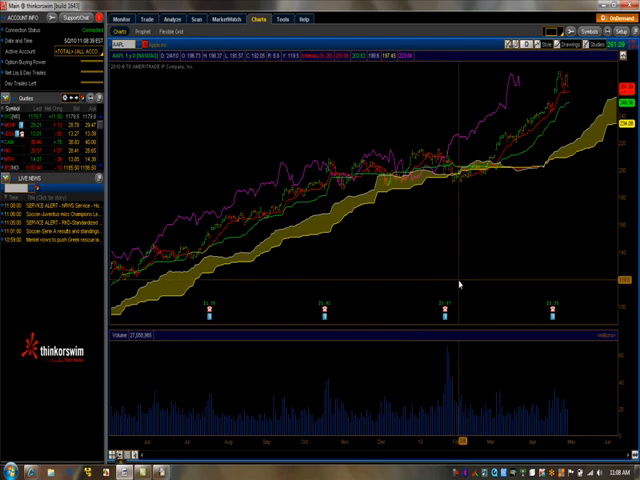
mouse_move(458, 284)
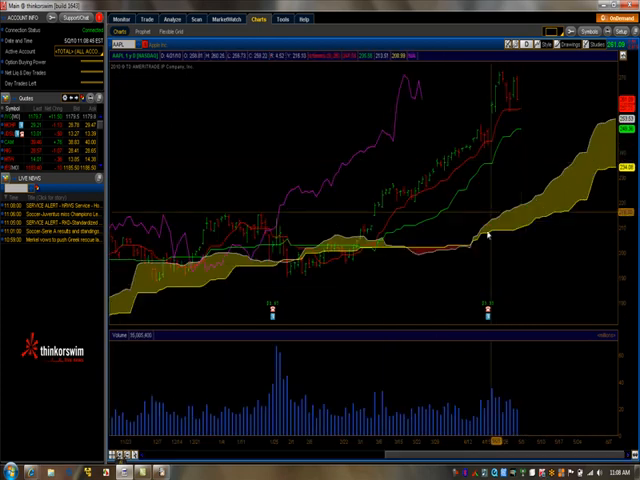
mouse_move(508, 232)
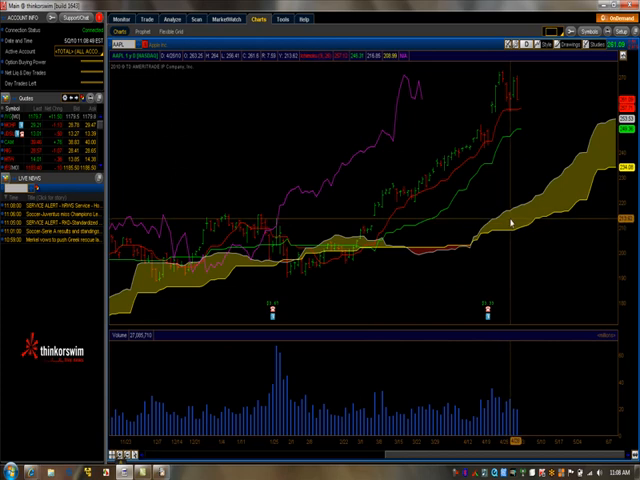
mouse_move(424, 256)
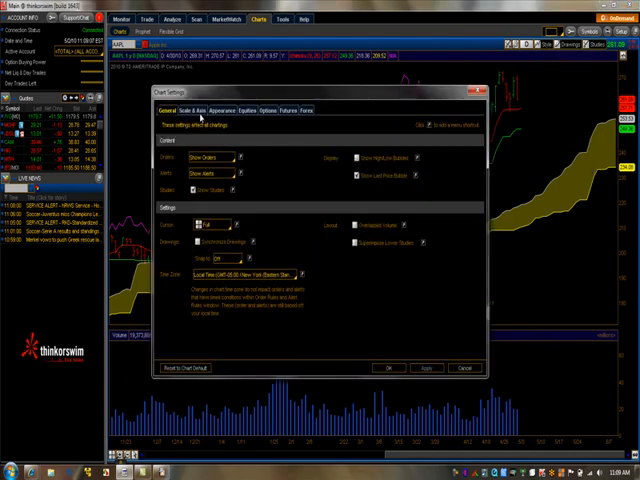
Set the Equities and axis options in Chart Settings and apply them.
click(196, 110)
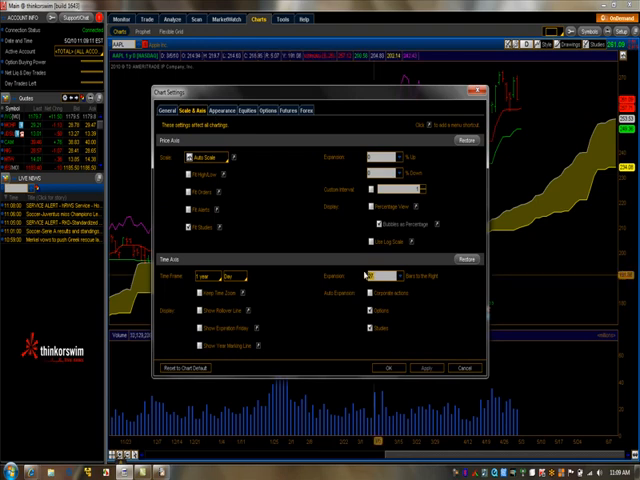
mouse_move(364, 284)
text(27)
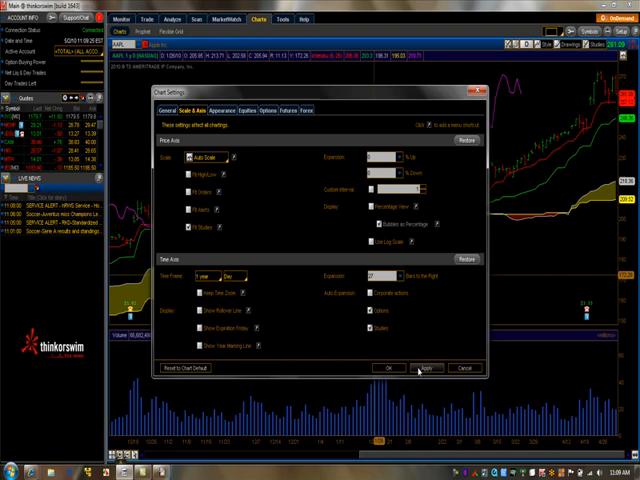
click(420, 368)
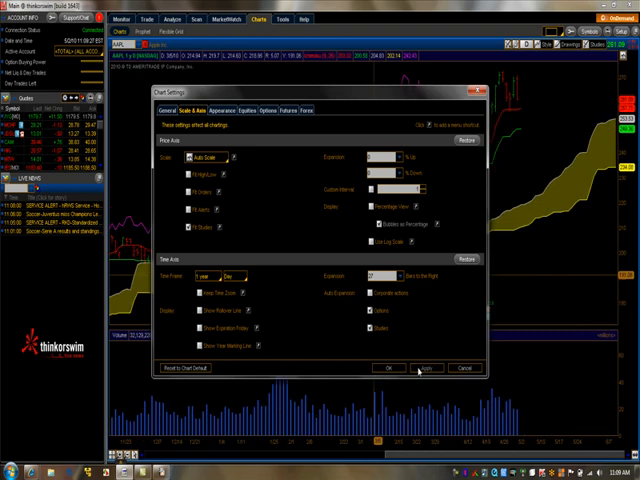
click(166, 108)
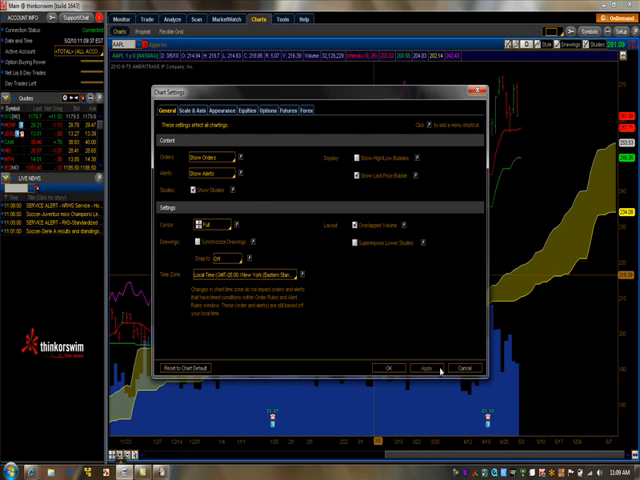
mouse_move(400, 308)
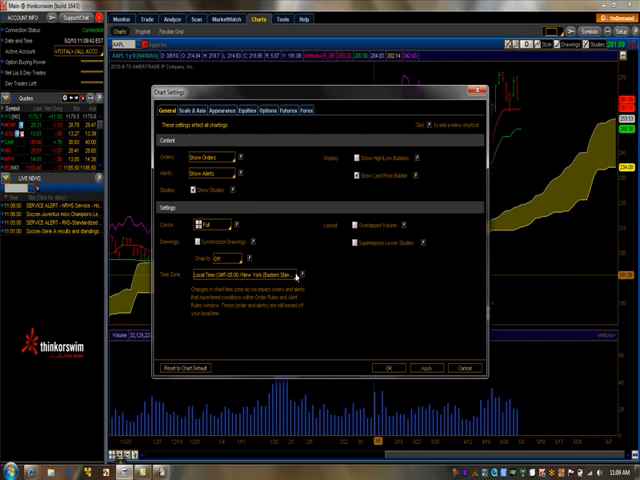
click(304, 272)
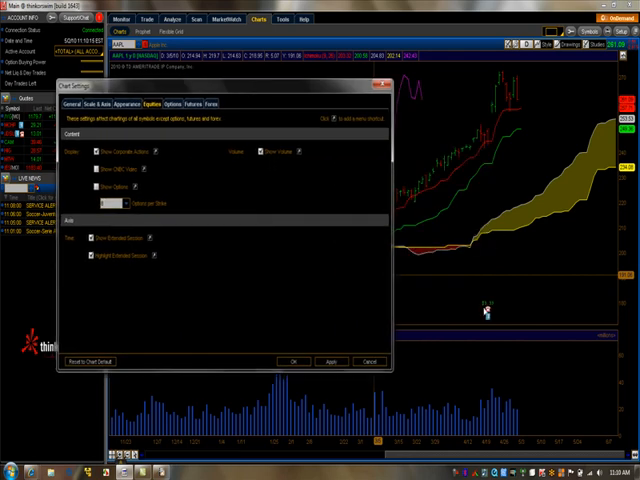
mouse_move(486, 312)
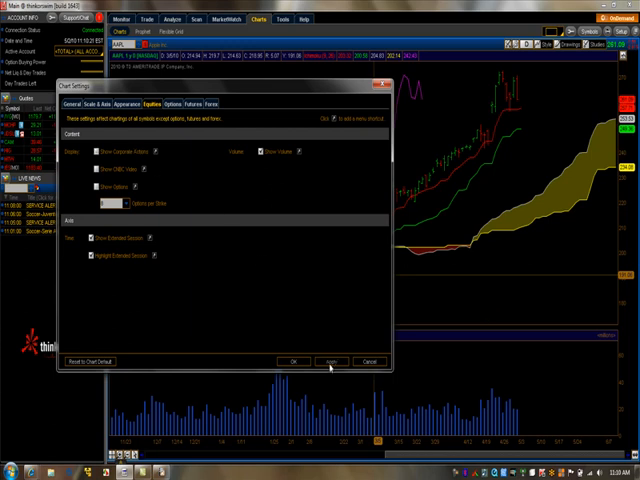
Set the Appearance and axis options and apply them to the Apple chart.
click(96, 152)
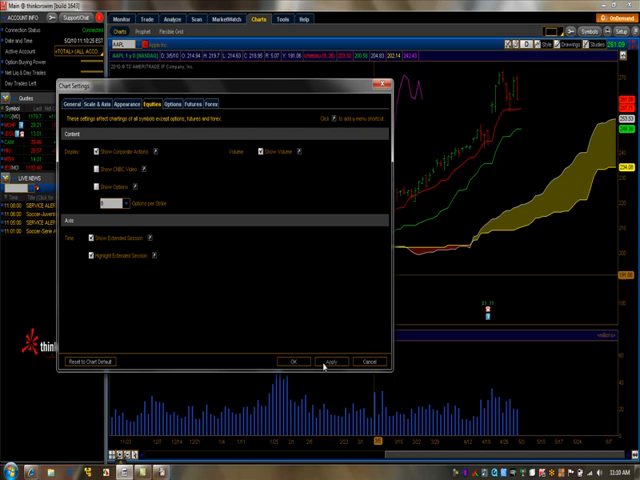
mouse_move(316, 290)
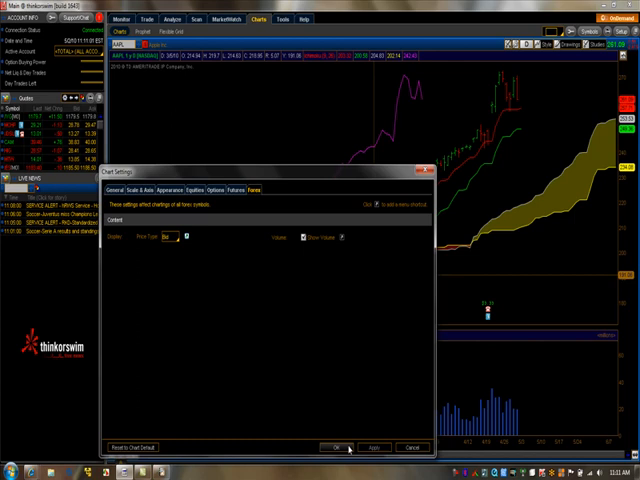
click(112, 188)
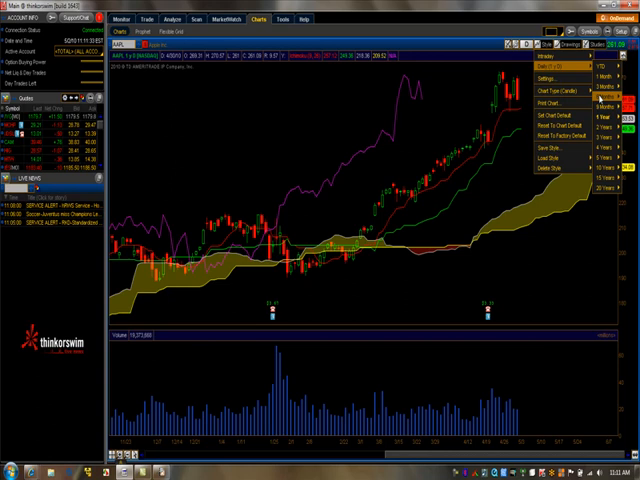
Bring up the Style menu's chart actions list for the Apple chart.
click(560, 60)
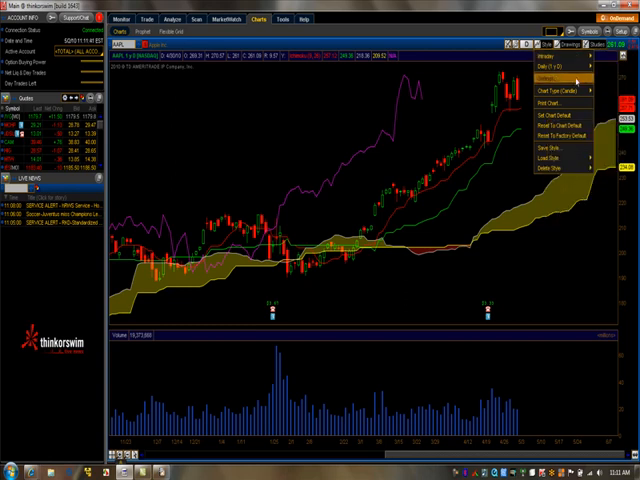
mouse_move(560, 64)
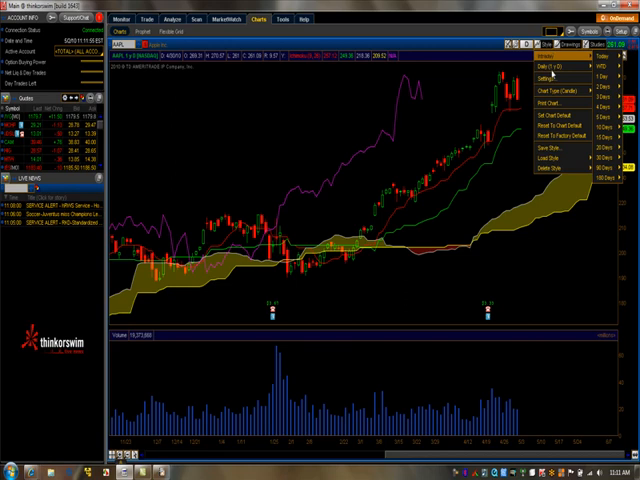
Save the customised Ichimoku setup as a named chart style via Save Style.
click(552, 160)
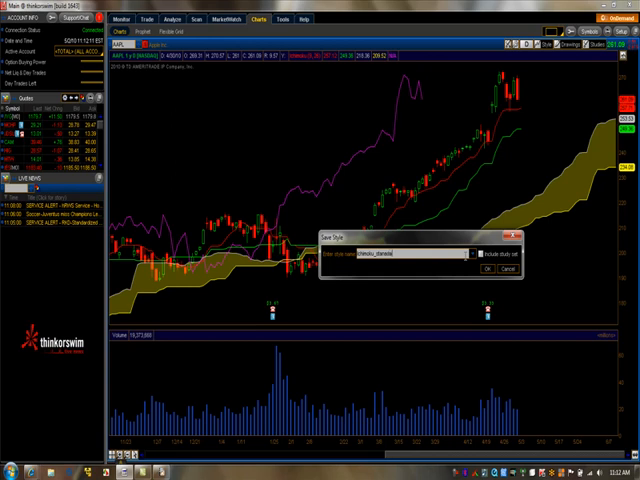
click(488, 252)
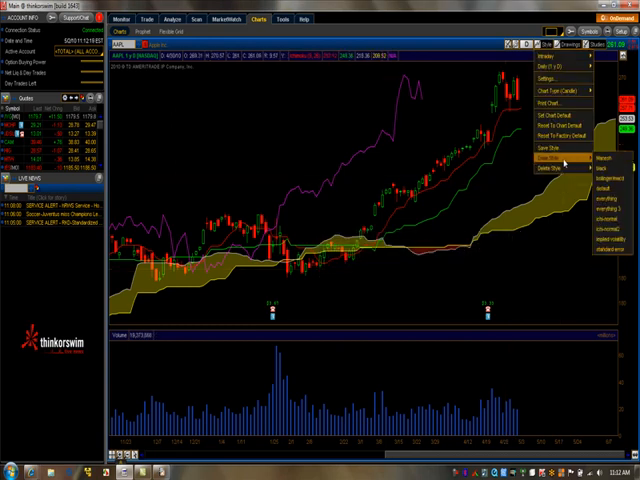
mouse_move(552, 164)
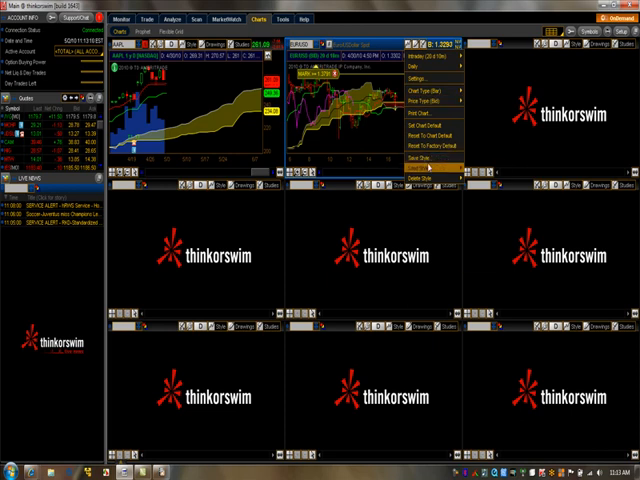
mouse_move(420, 164)
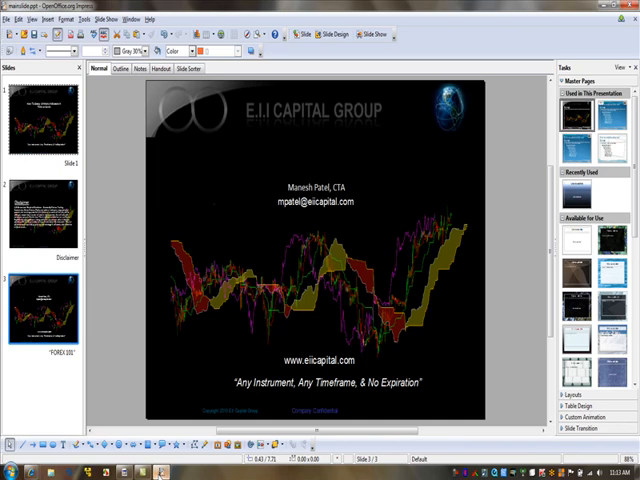
mouse_move(280, 204)
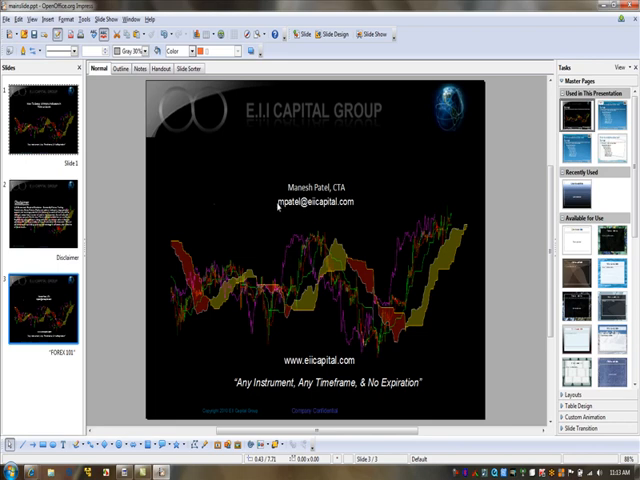
mouse_move(316, 356)
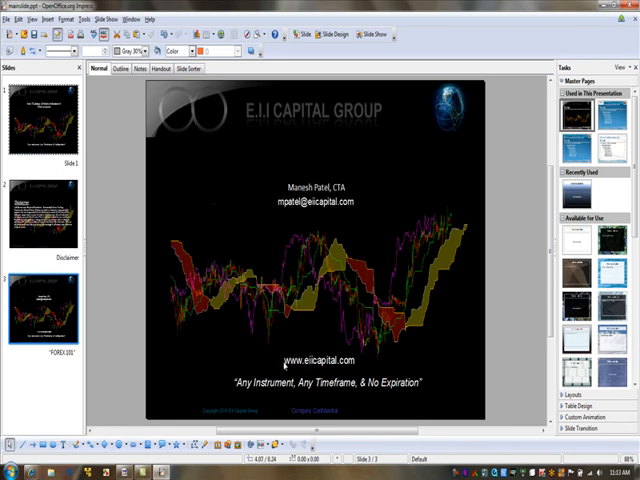
mouse_move(112, 388)
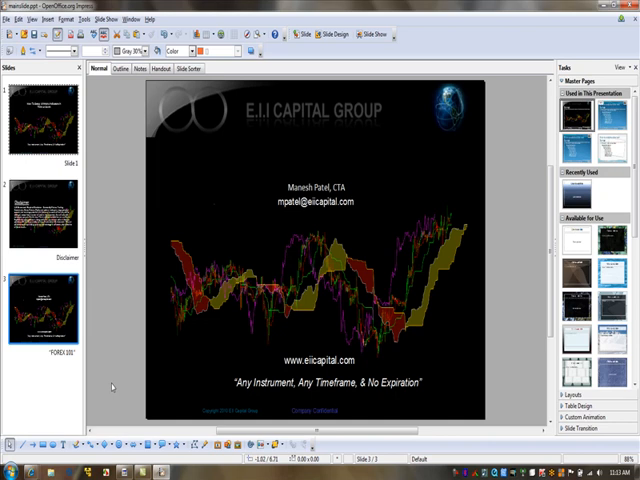